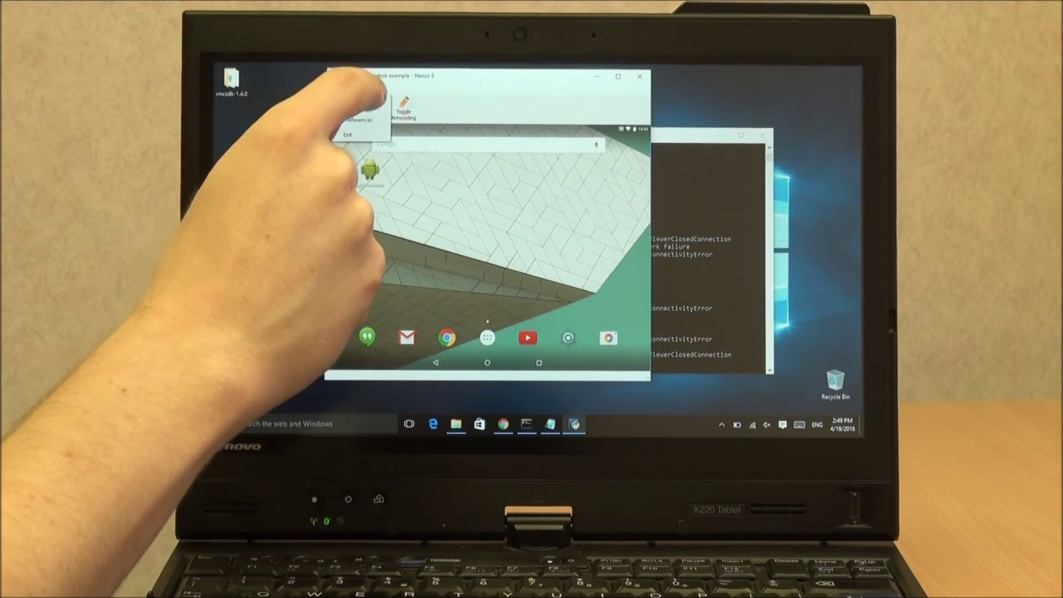
left_click(351, 120)
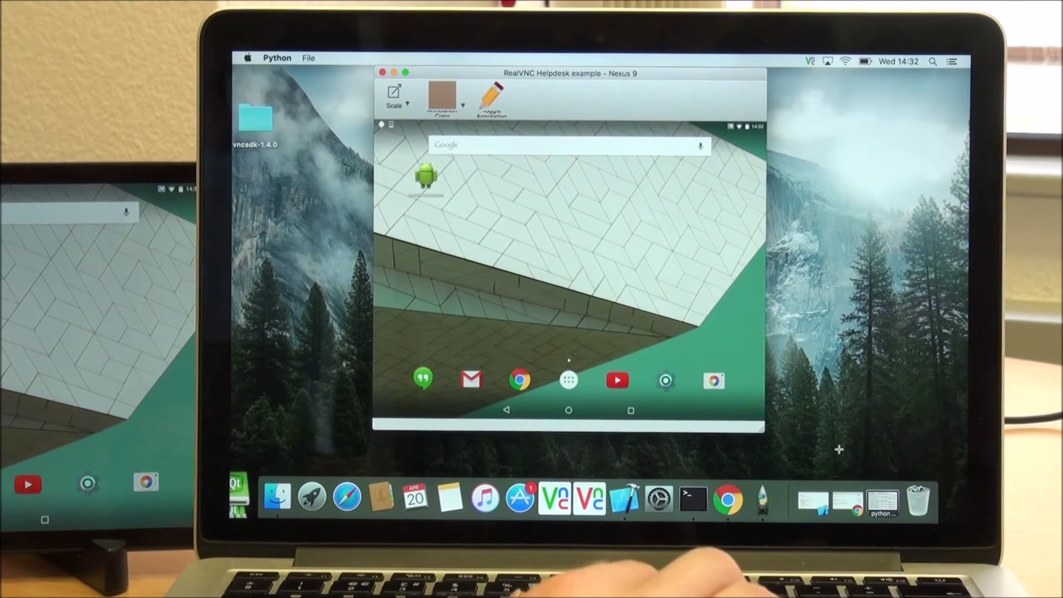
mouse_move(700, 358)
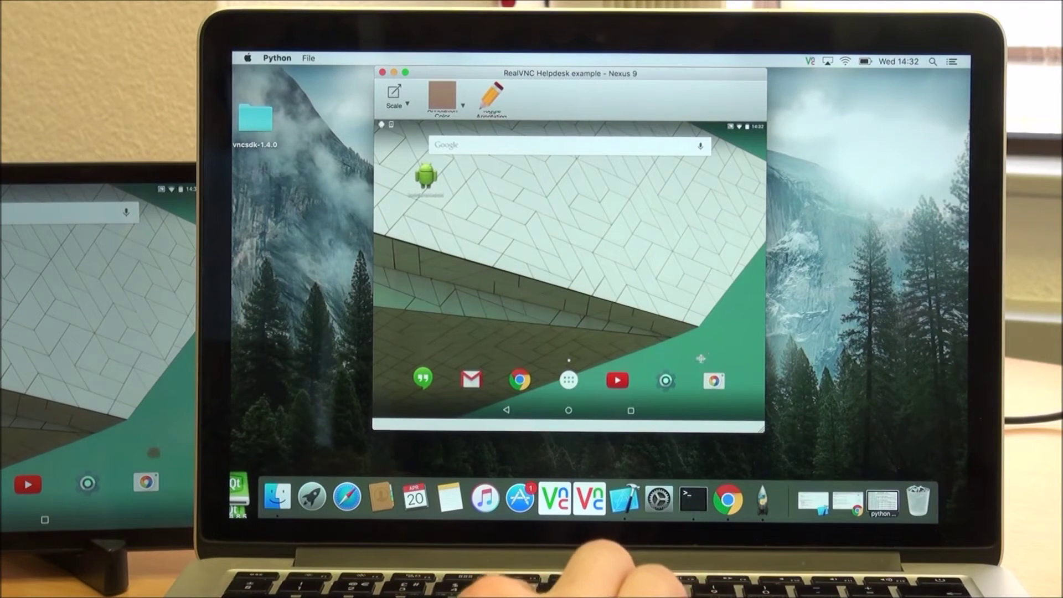